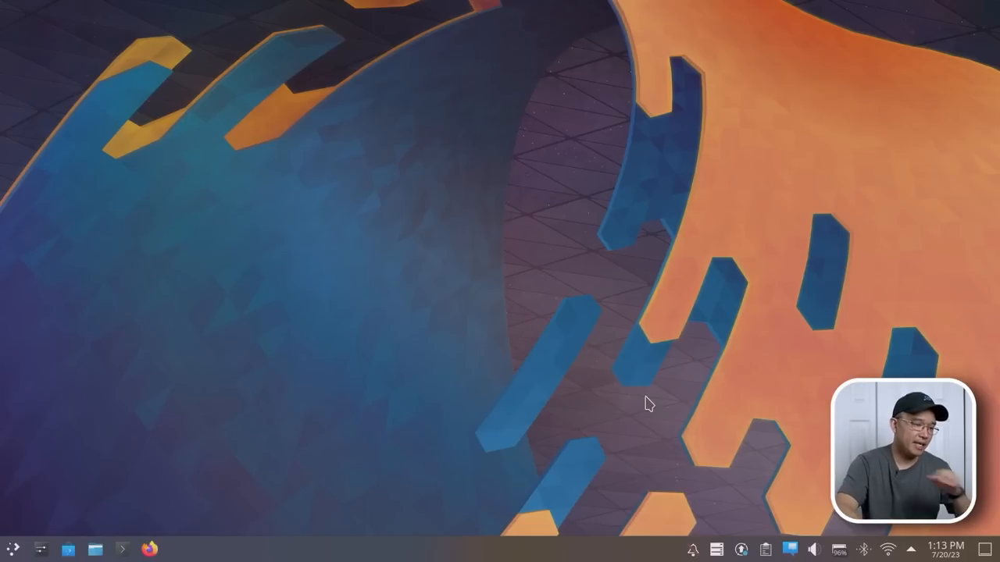
mouse_move(570, 322)
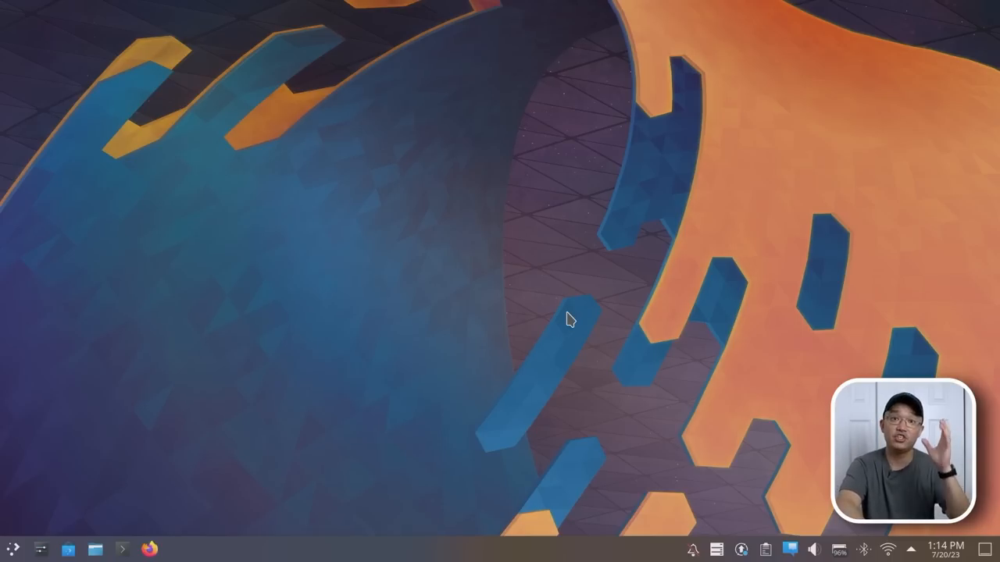
mouse_move(410, 371)
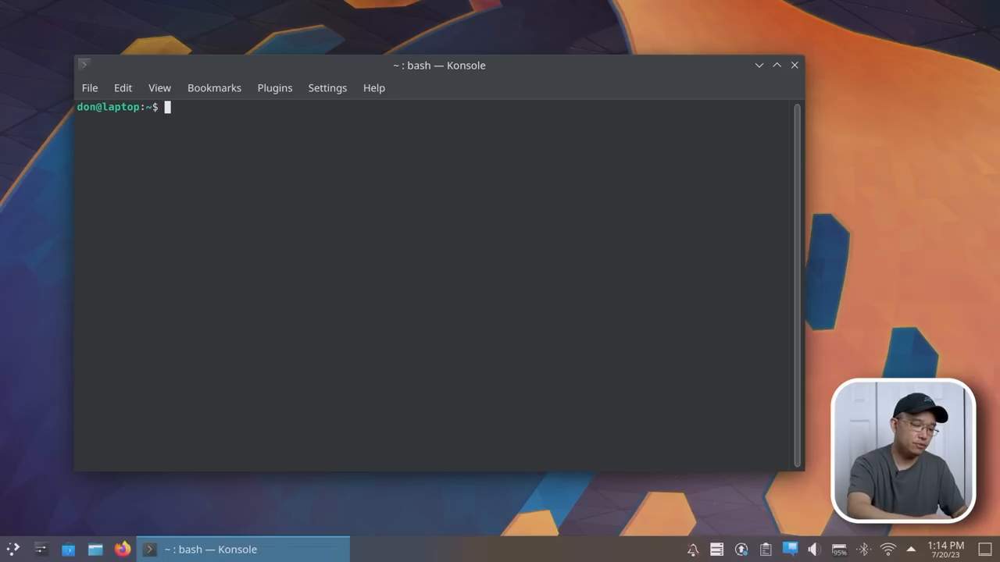
Enter the snap remove, mozillateam PPA and apt install firefox commands, then type 'flathub'.
text(sudo snap remove firefox)
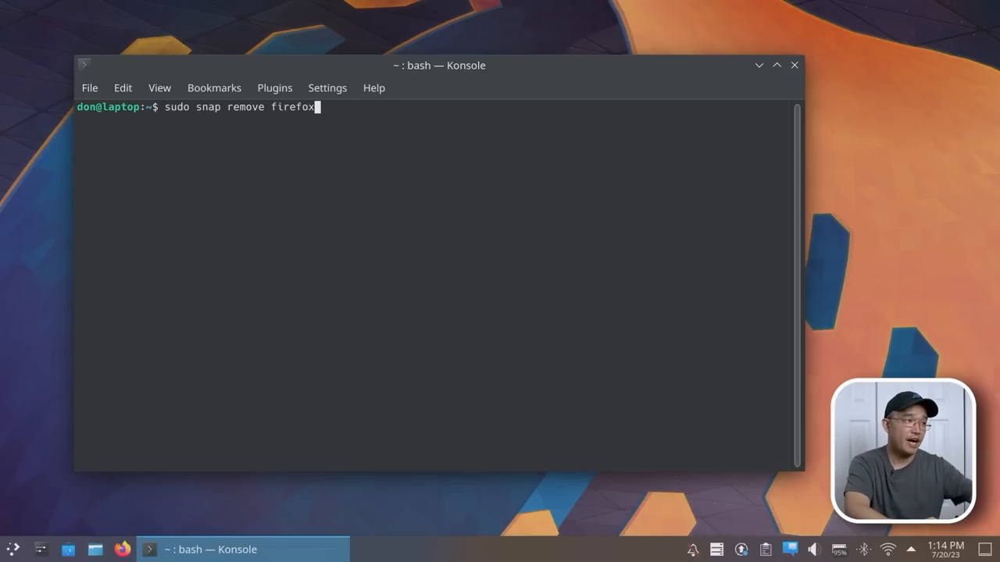
text(sudo add-apt-repository ppa:mozillateam/ppa)
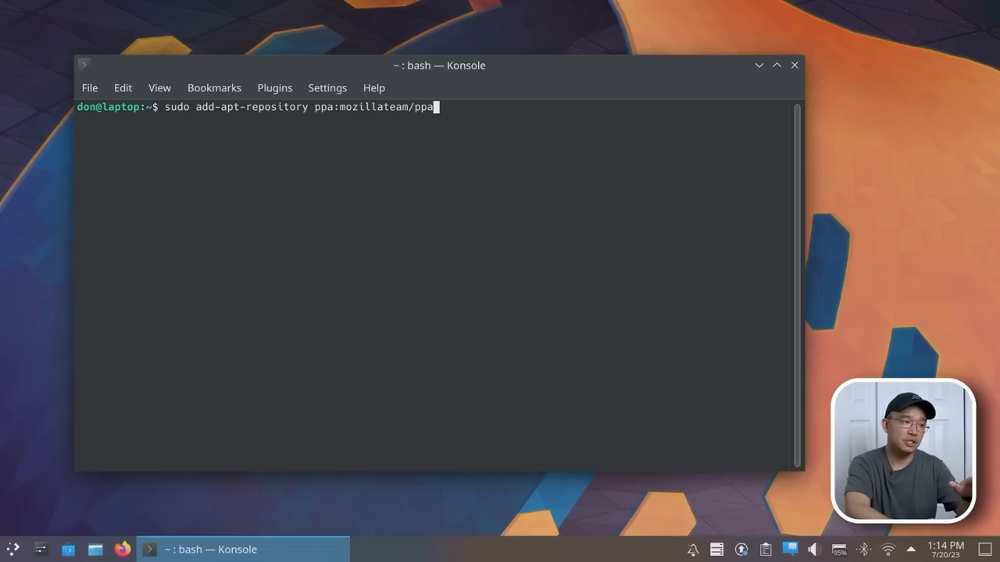
text(sudo apt install firefox)
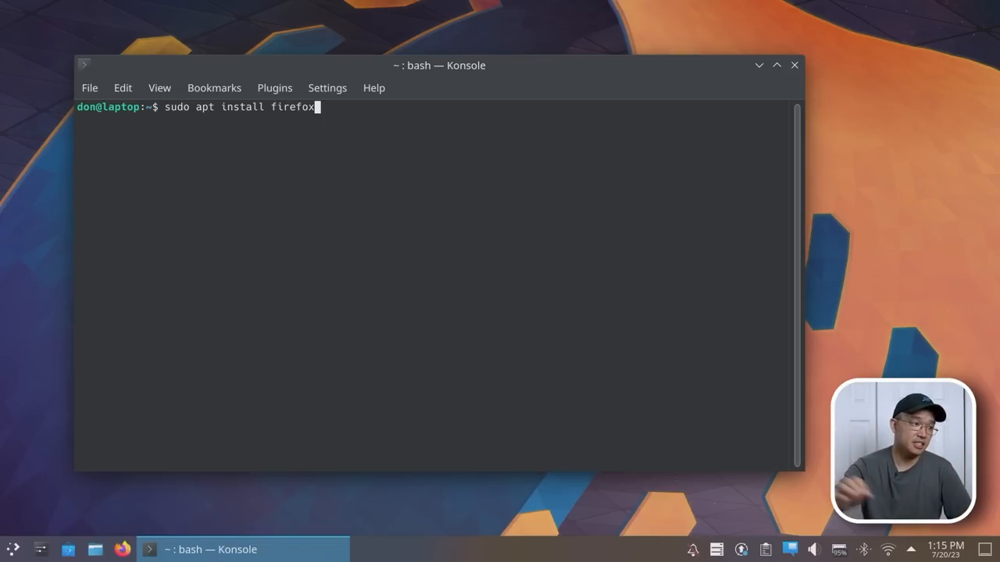
mouse_move(461, 307)
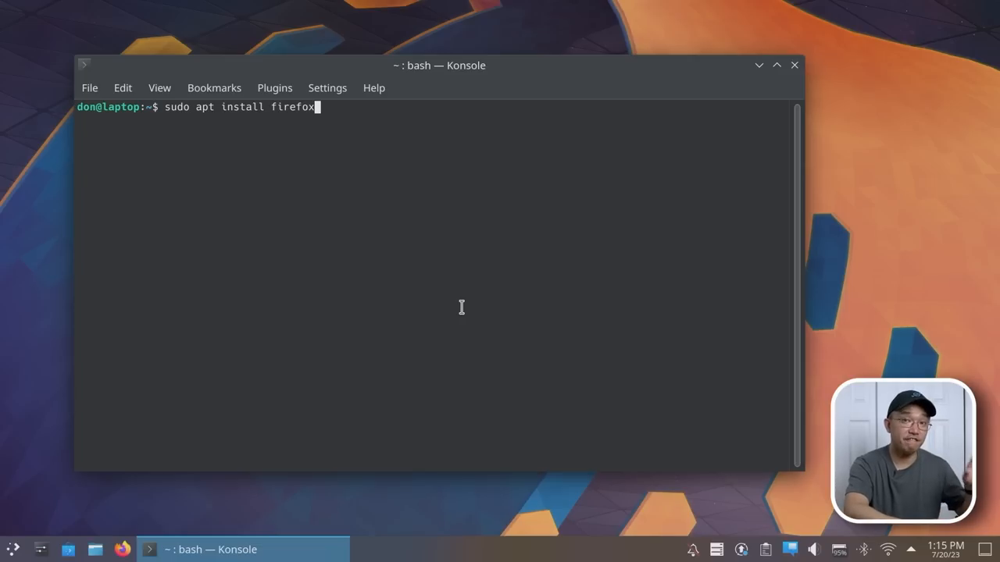
text(flathub)
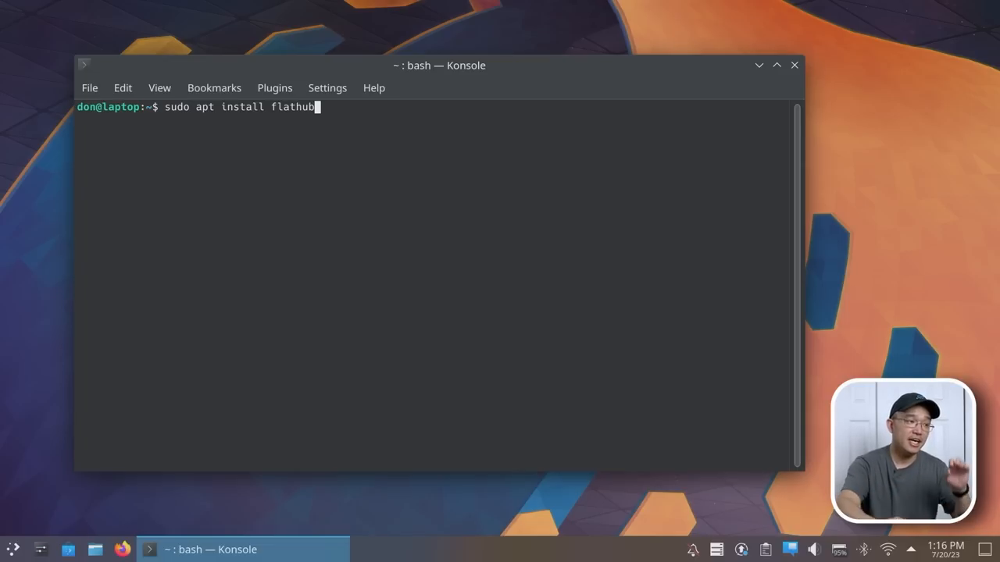
key(Tab)
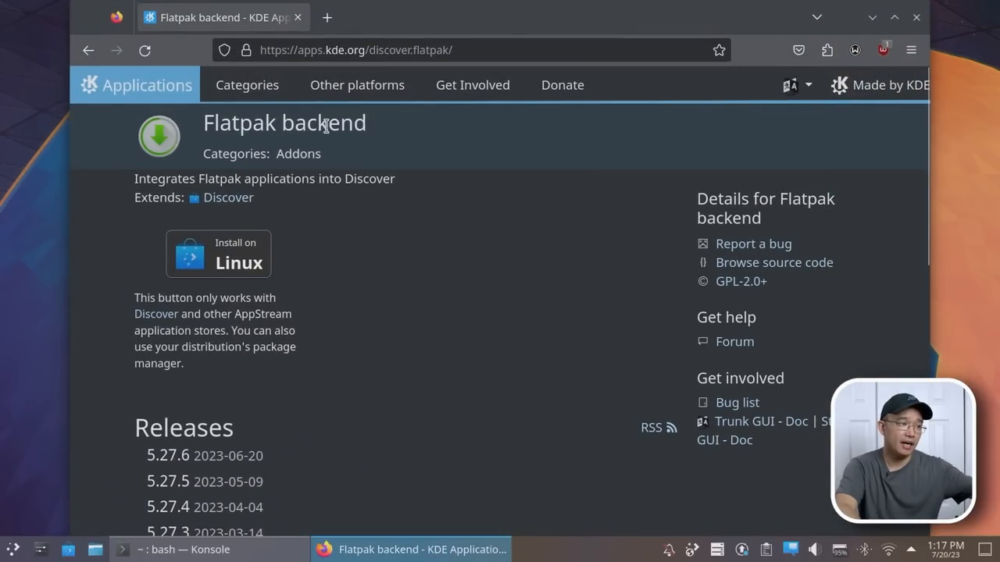
Scroll the Flatpak backend page down through its releases list and back to the top.
scroll(down, 3)
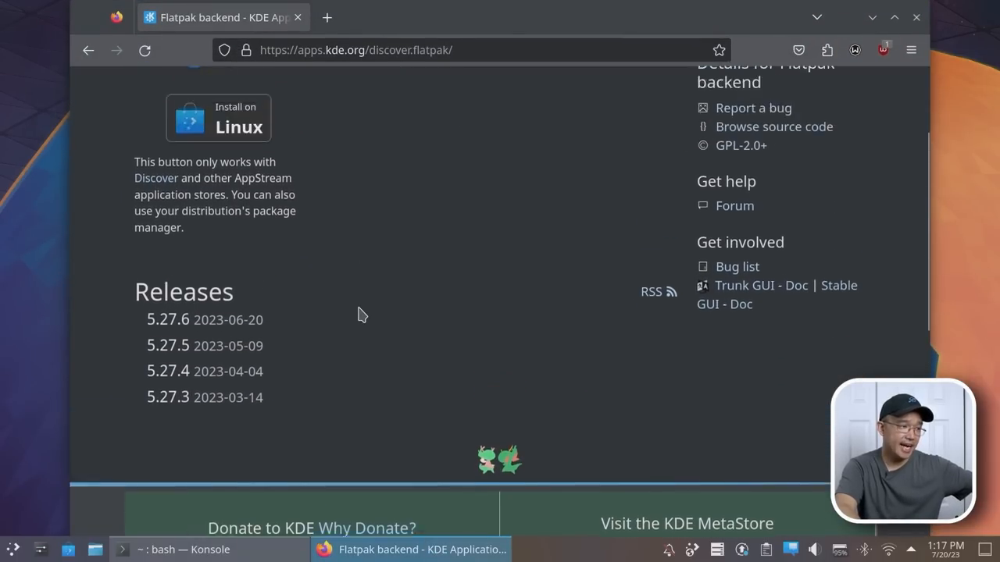
scroll(up, 3)
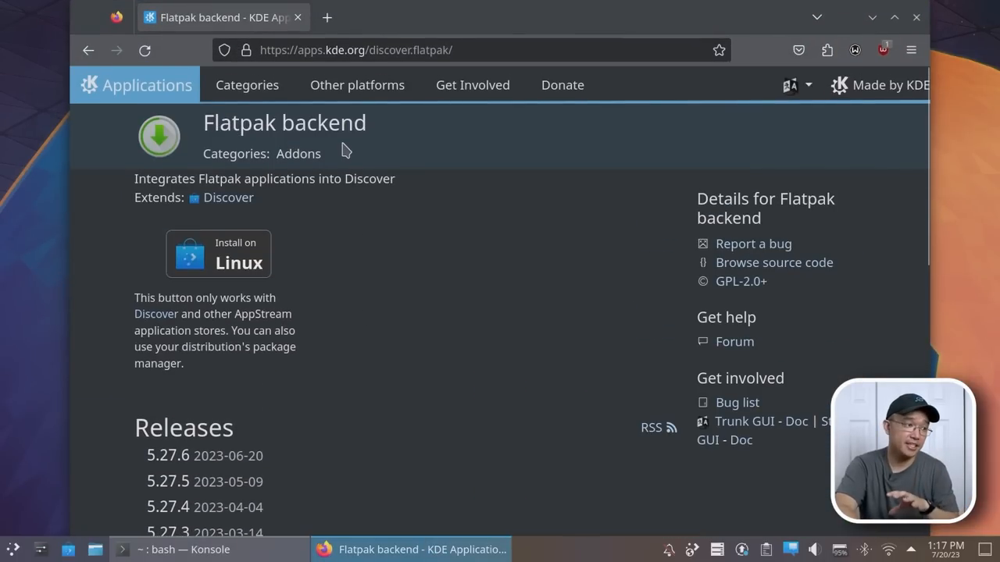
mouse_move(730, 105)
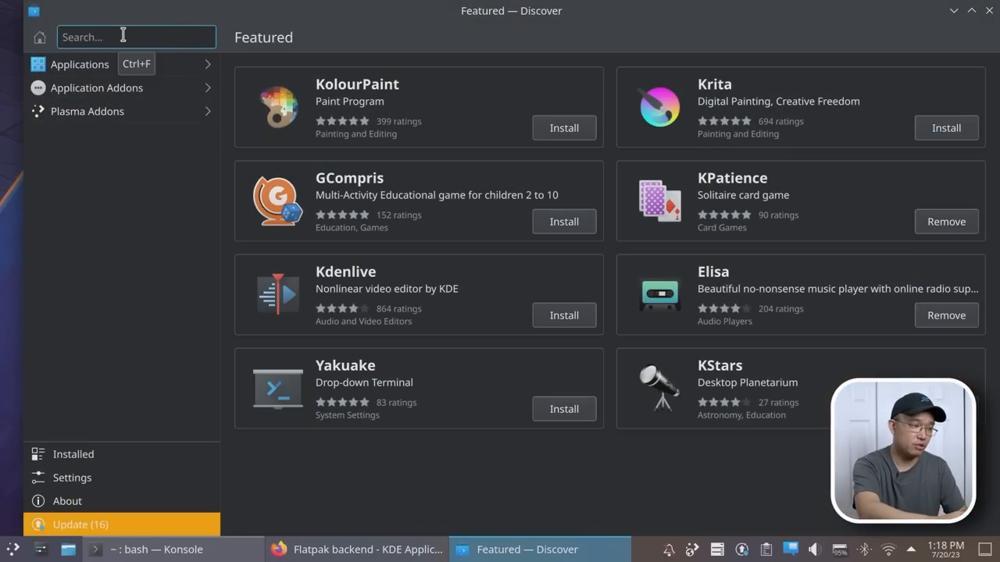
Search Discover for flatseal, then lutris, and remove the installed Lutris source version.
text(flatseal)
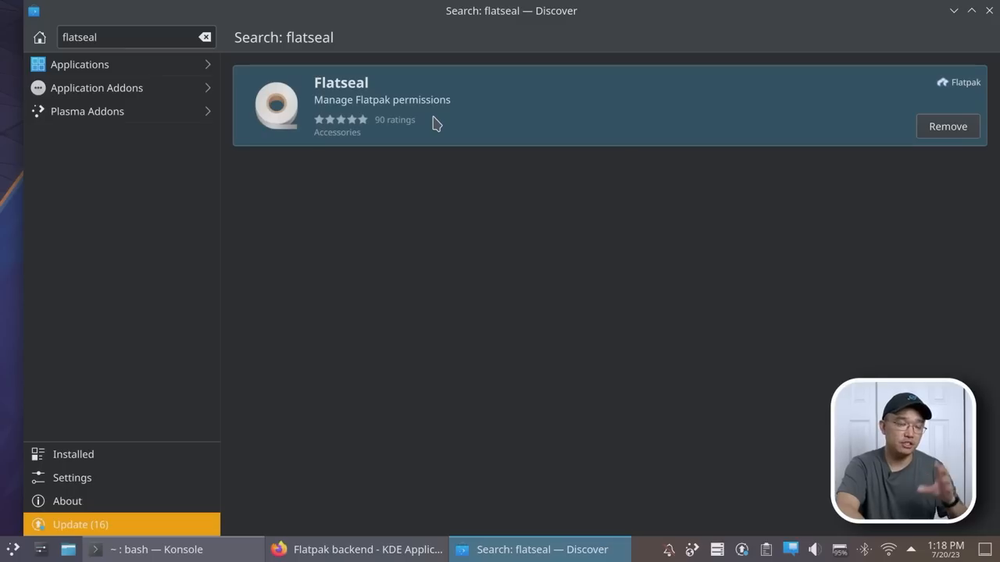
mouse_move(482, 117)
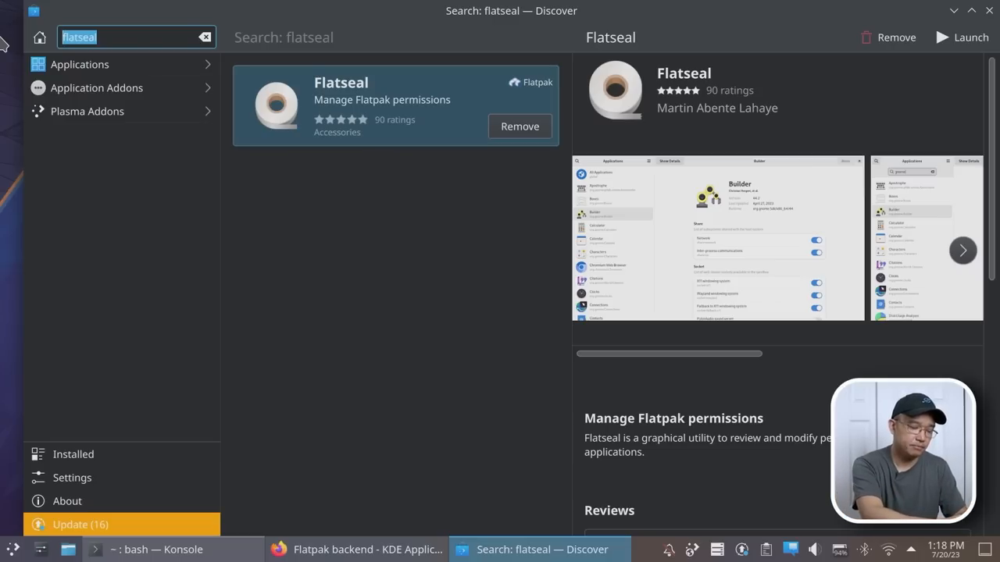
text(lutris)
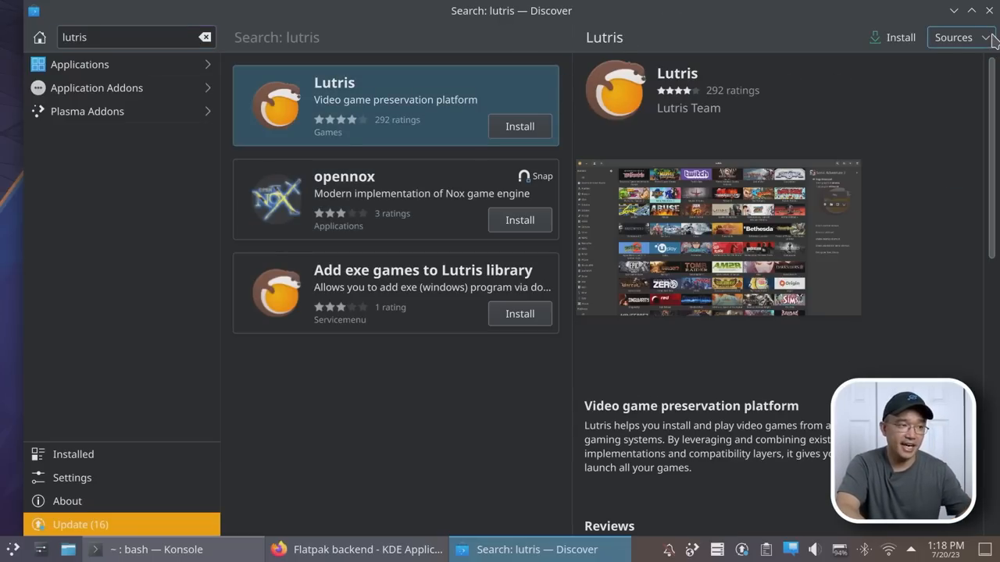
click(962, 37)
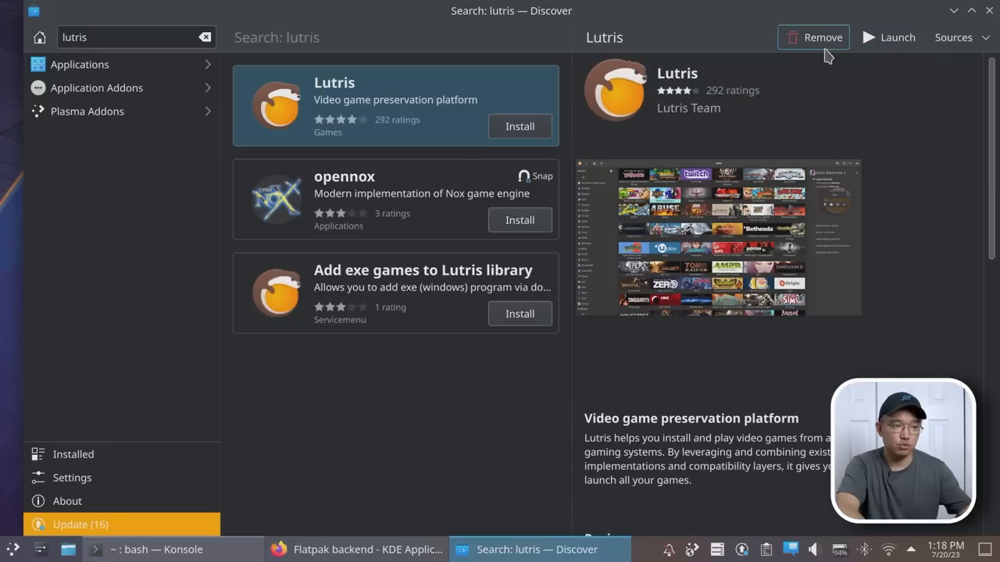
mouse_move(824, 45)
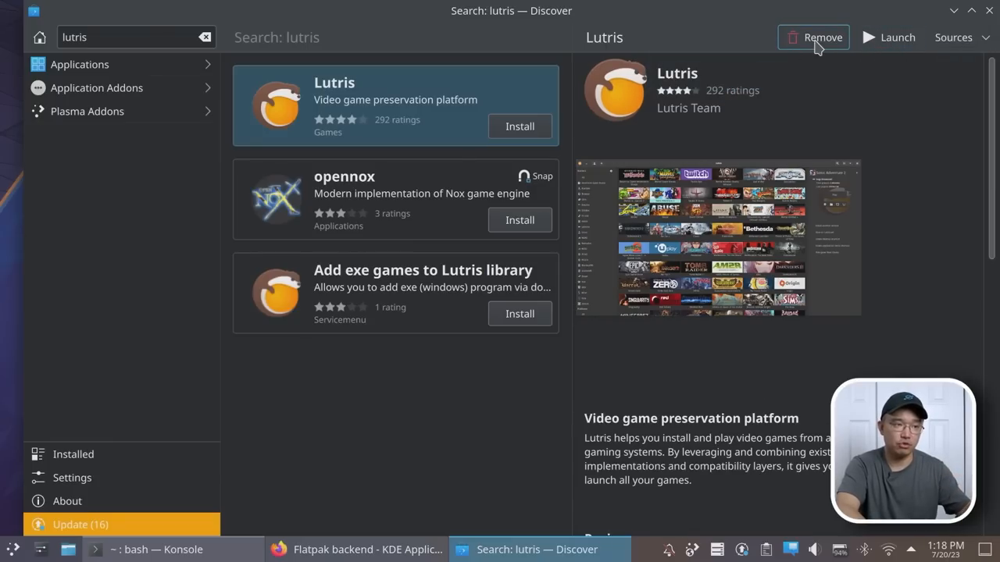
click(815, 36)
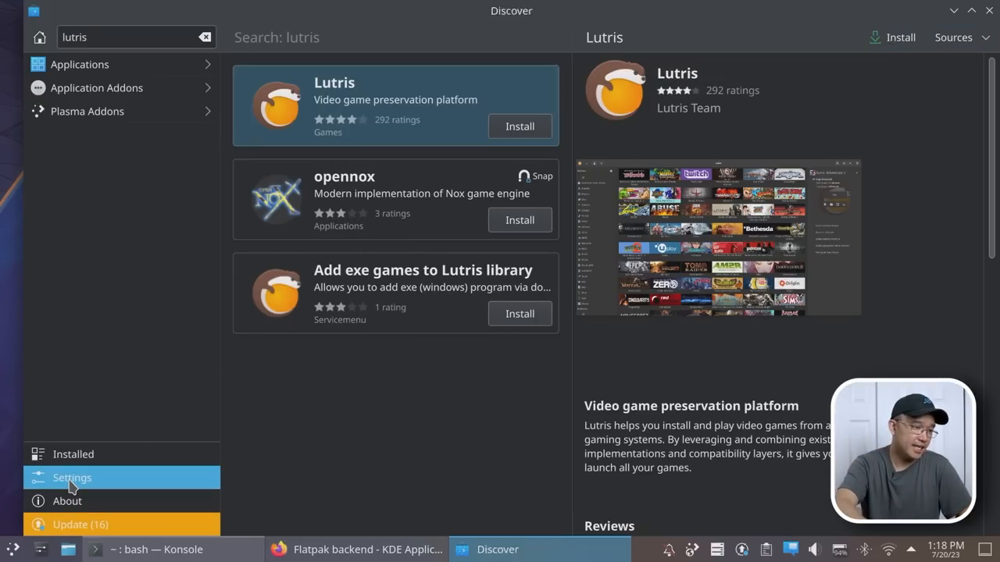
Check the Flathub Flatpak source in Discover's Settings, then close Discover.
click(72, 477)
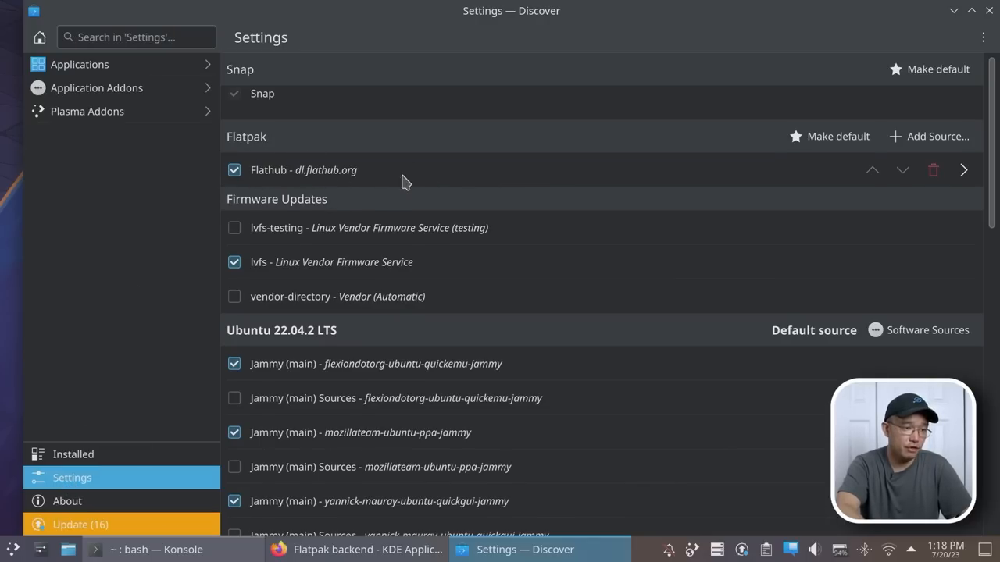
mouse_move(816, 146)
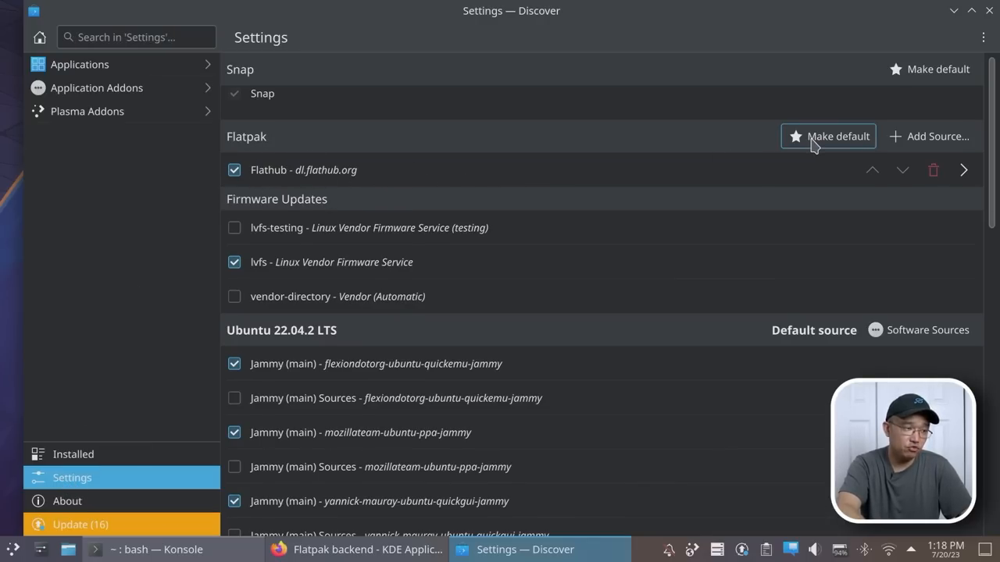
mouse_move(800, 348)
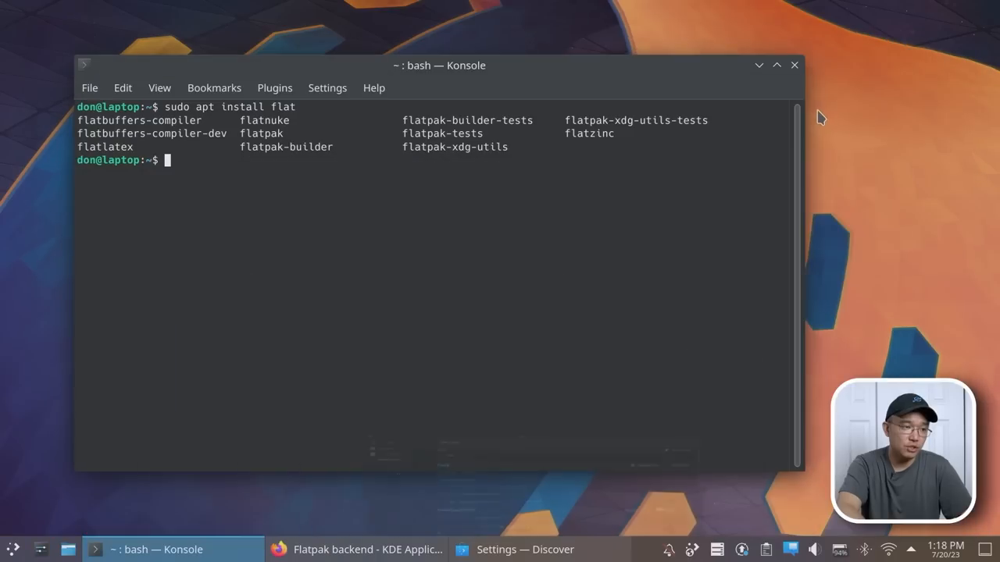
click(517, 549)
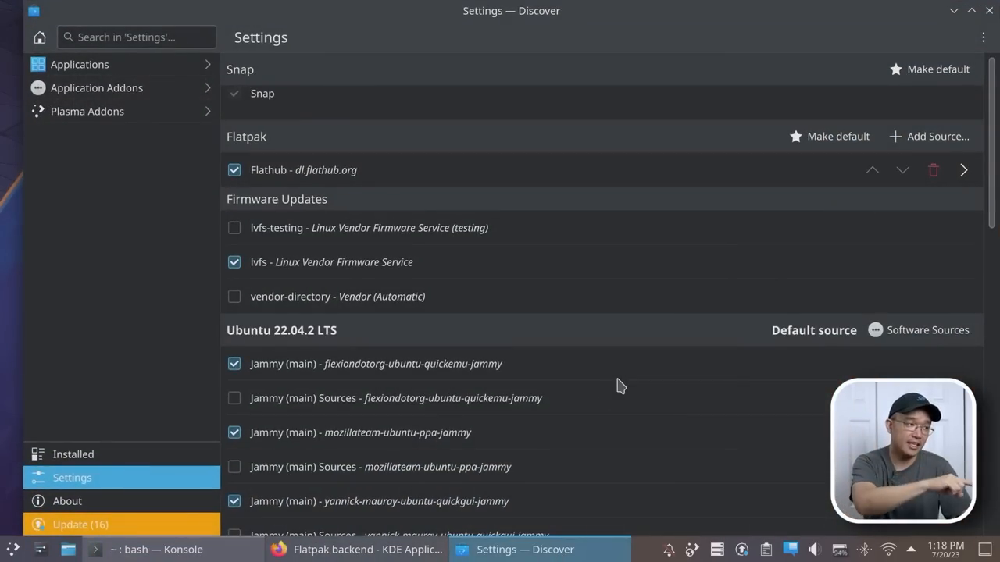
mouse_move(609, 143)
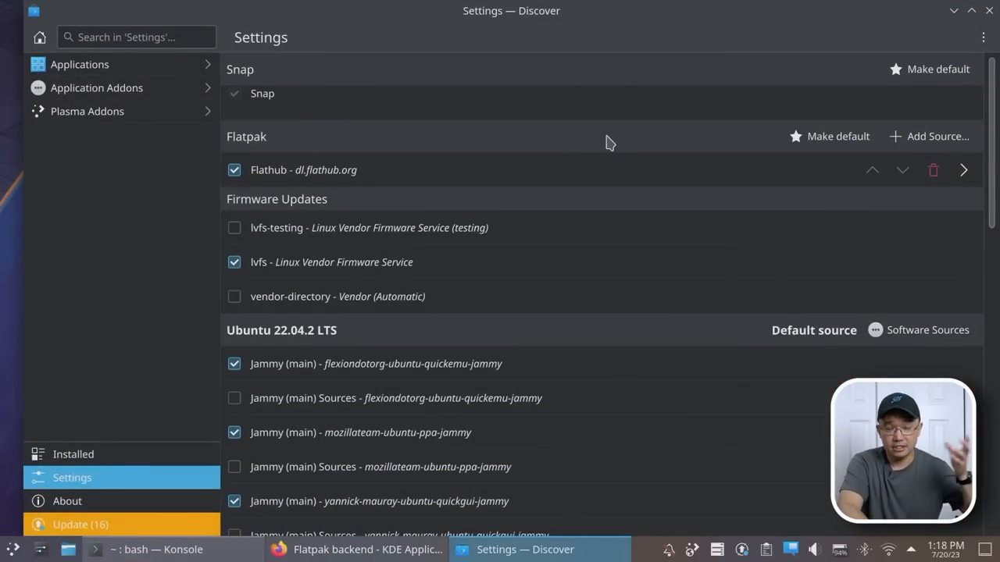
mouse_move(809, 194)
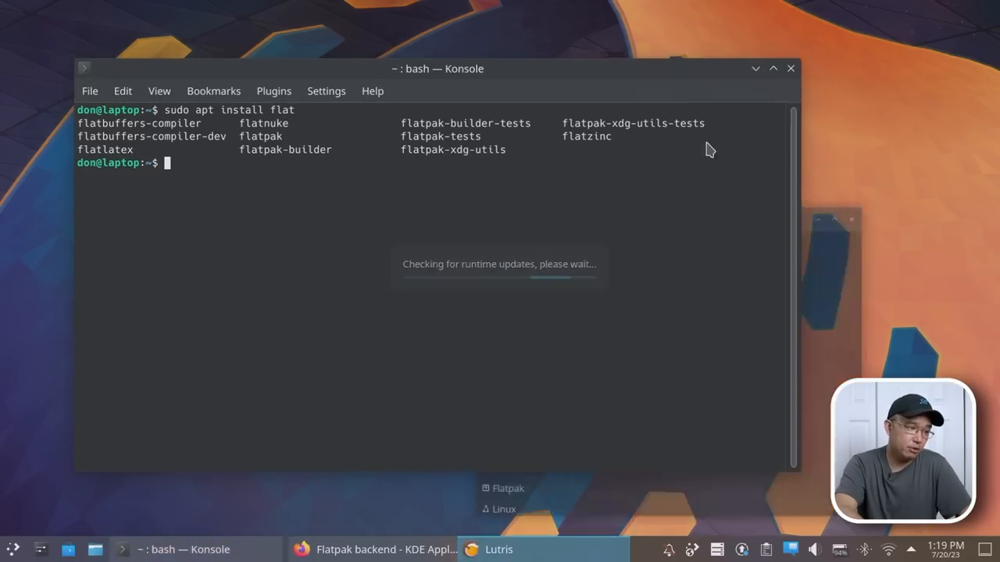
View the Lutris library with Blizzard Battle.net, type 'steam', then minimize Lutris.
click(496, 549)
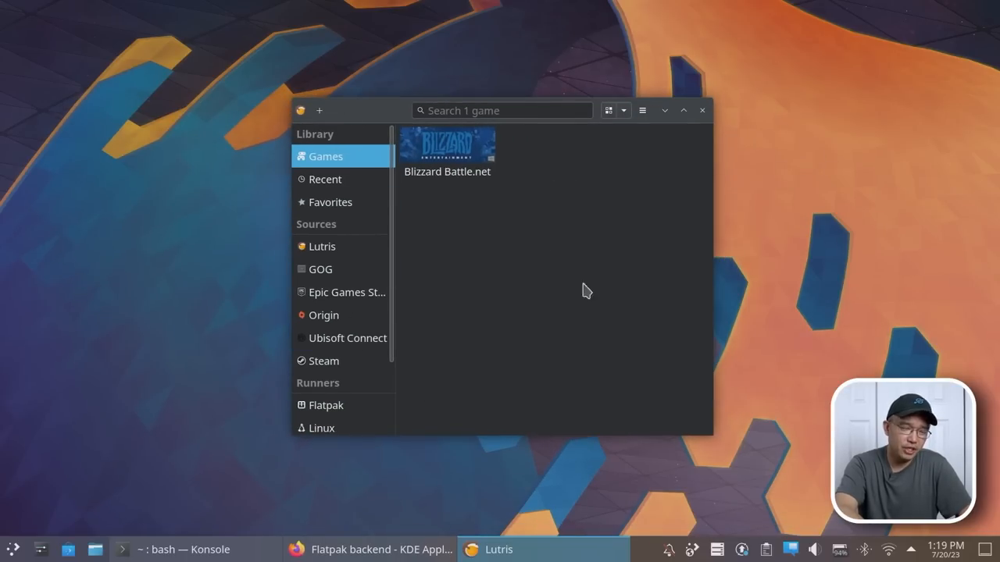
mouse_move(438, 364)
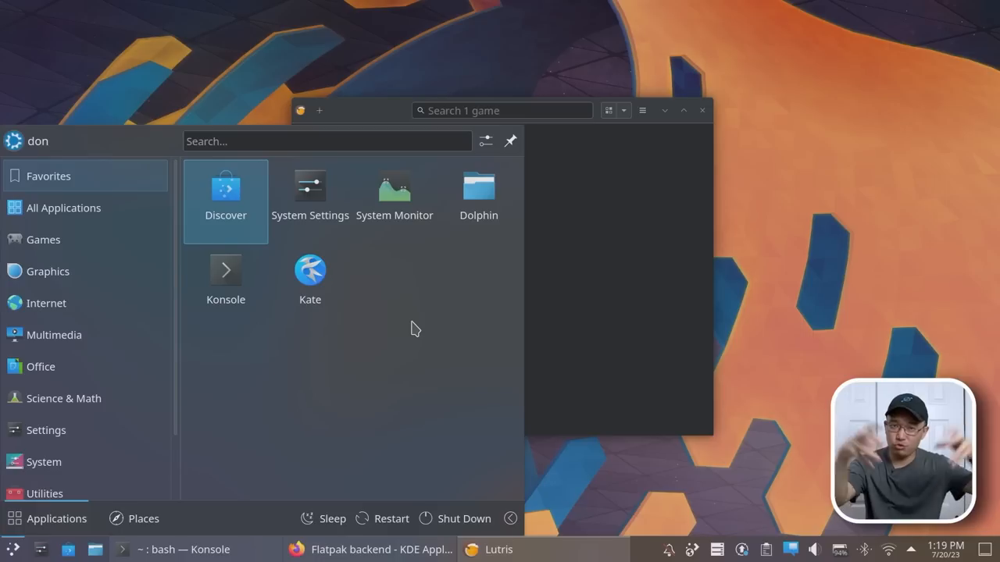
text(steam)
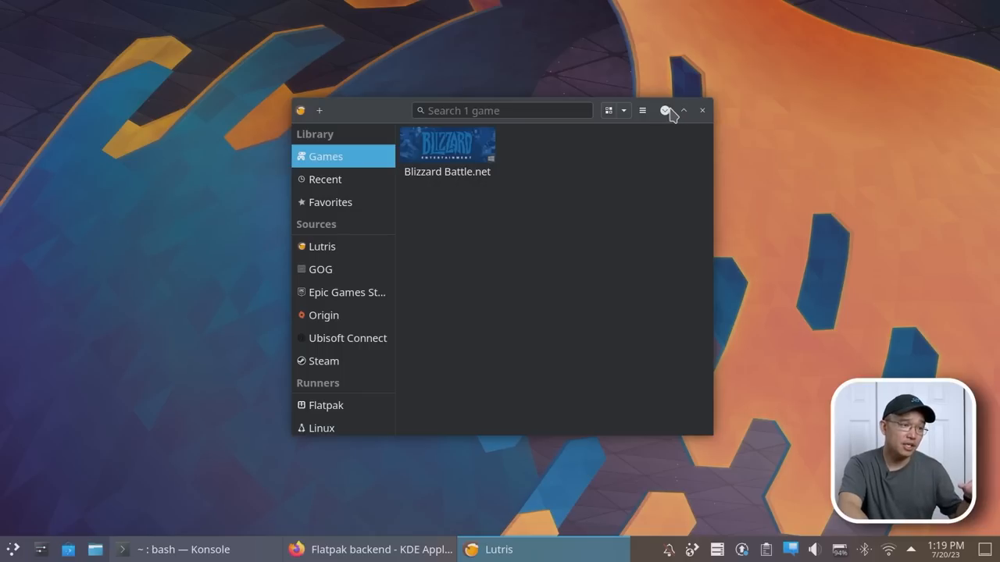
click(682, 110)
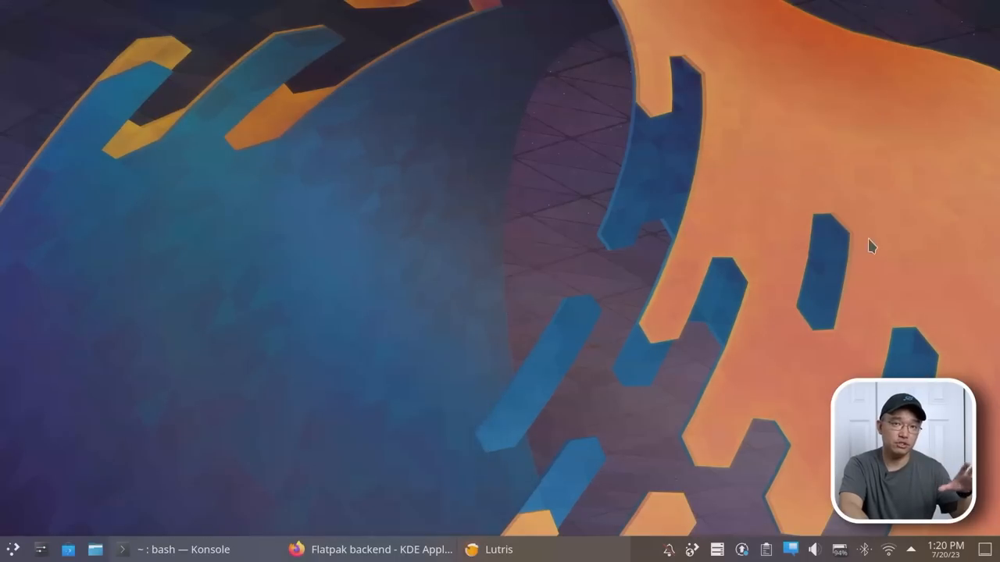
mouse_move(718, 398)
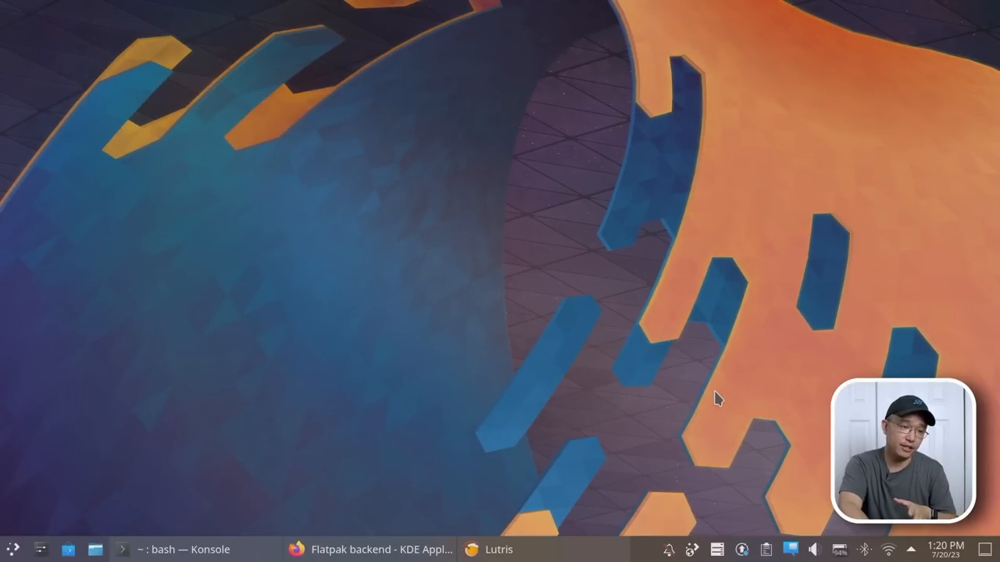
mouse_move(799, 453)
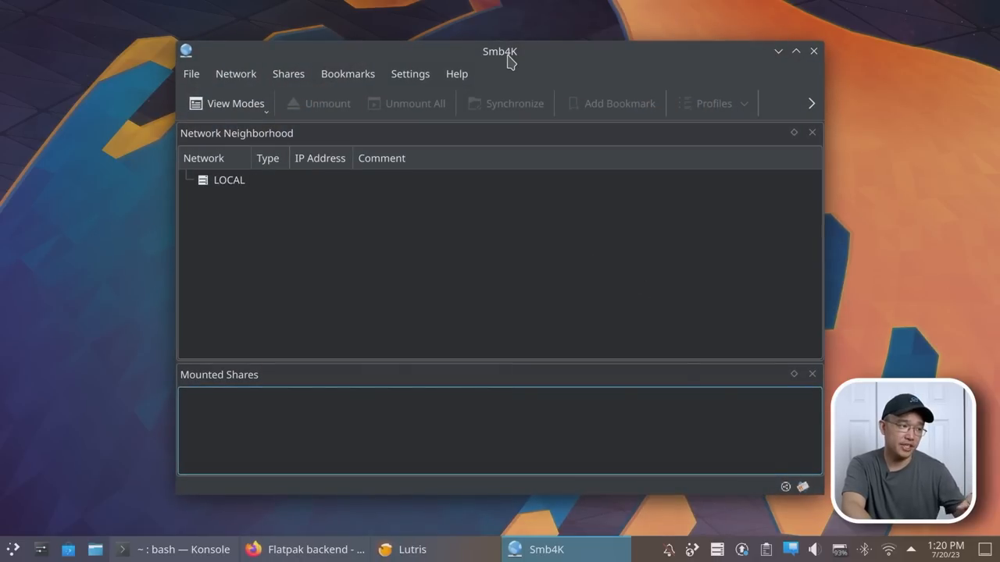
Mount the Public share on NASTY in Smb4K and close the Smb4K window.
right_click(229, 180)
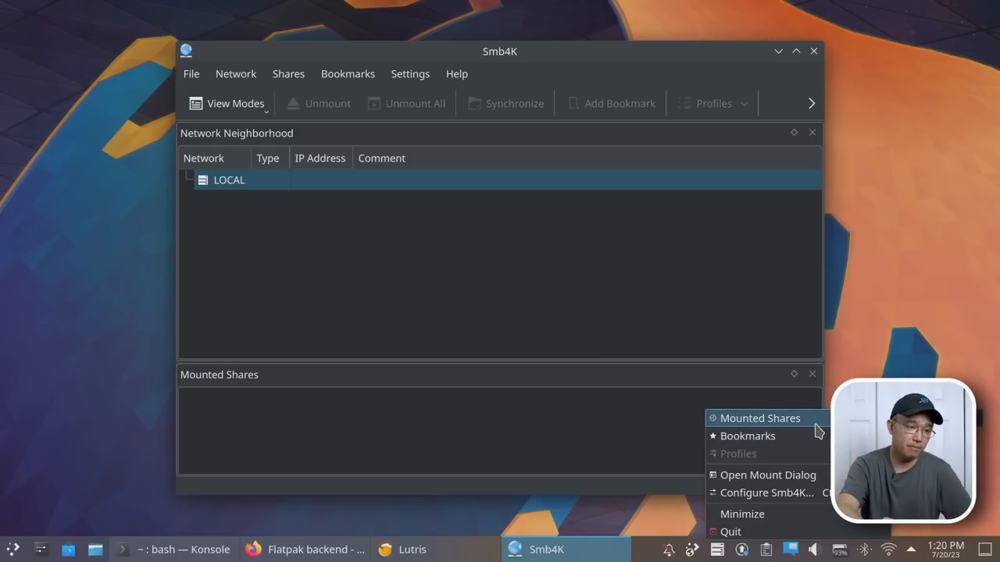
mouse_move(748, 436)
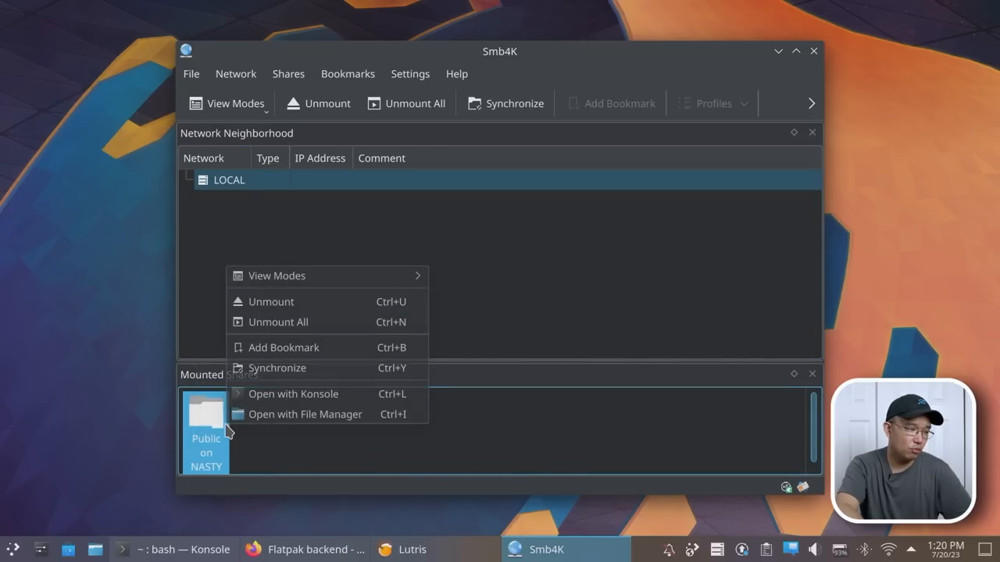
click(306, 414)
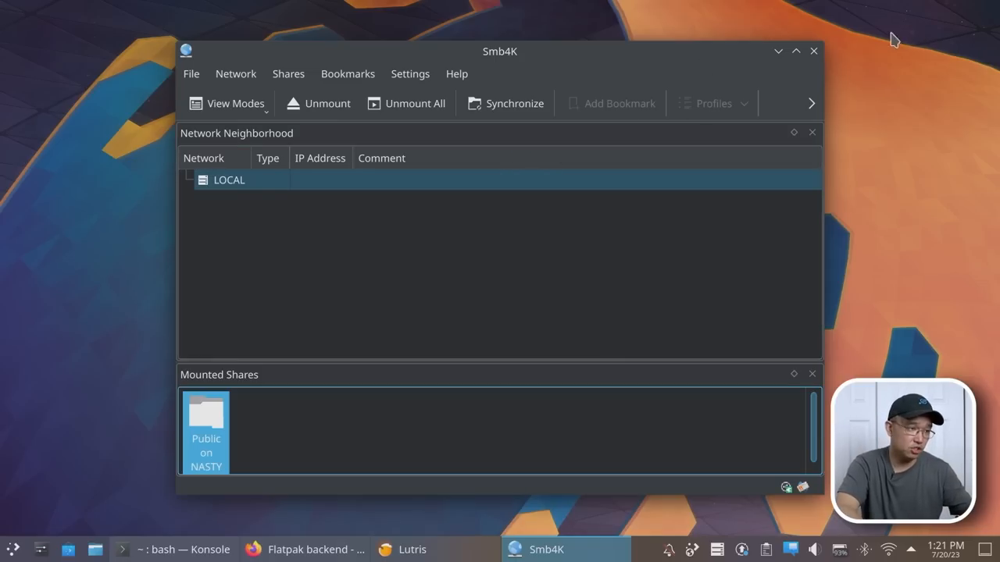
click(9, 549)
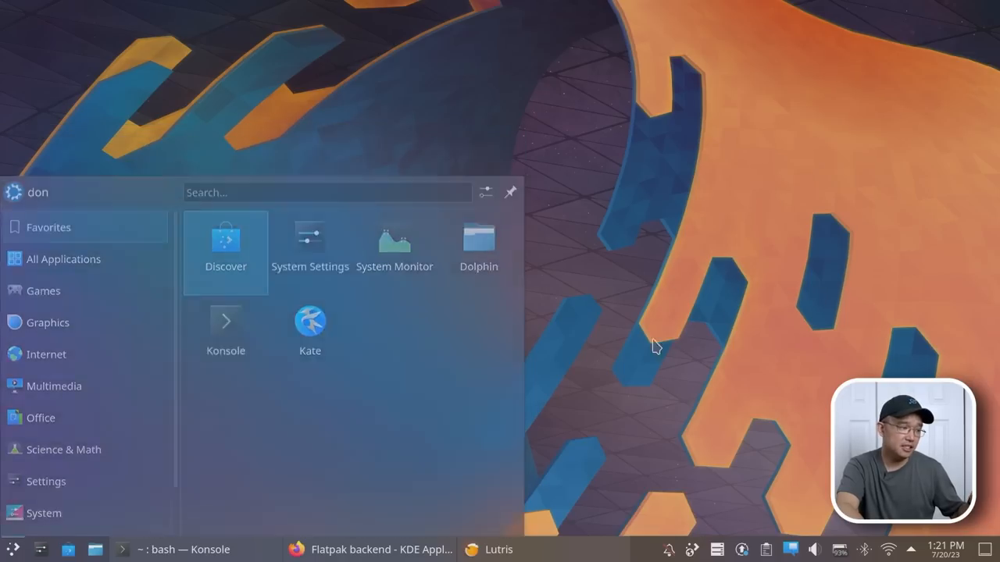
Search the launcher for 'qemu', then 'quick', and launch Quickgui.
text(qemu)
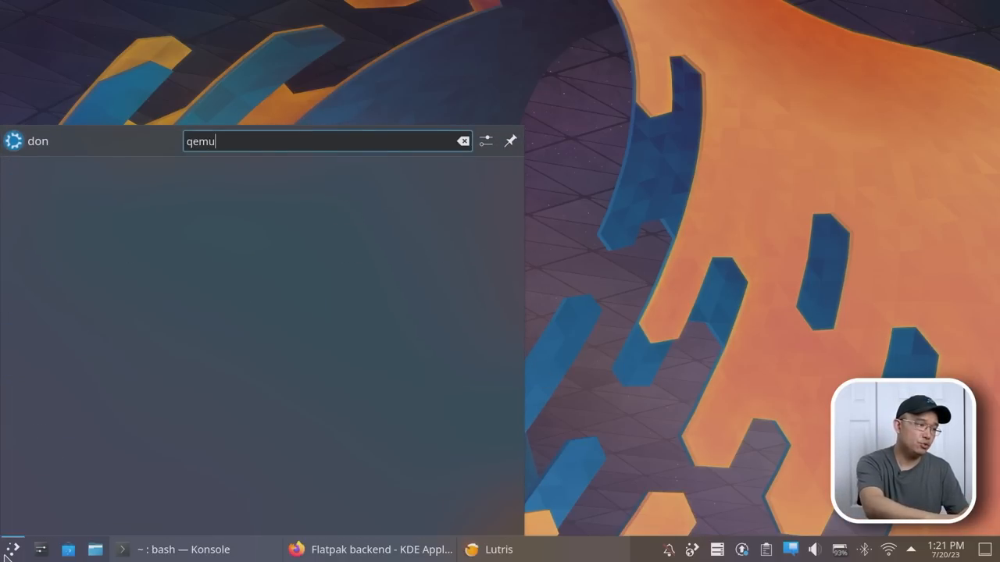
key(BackSpace)
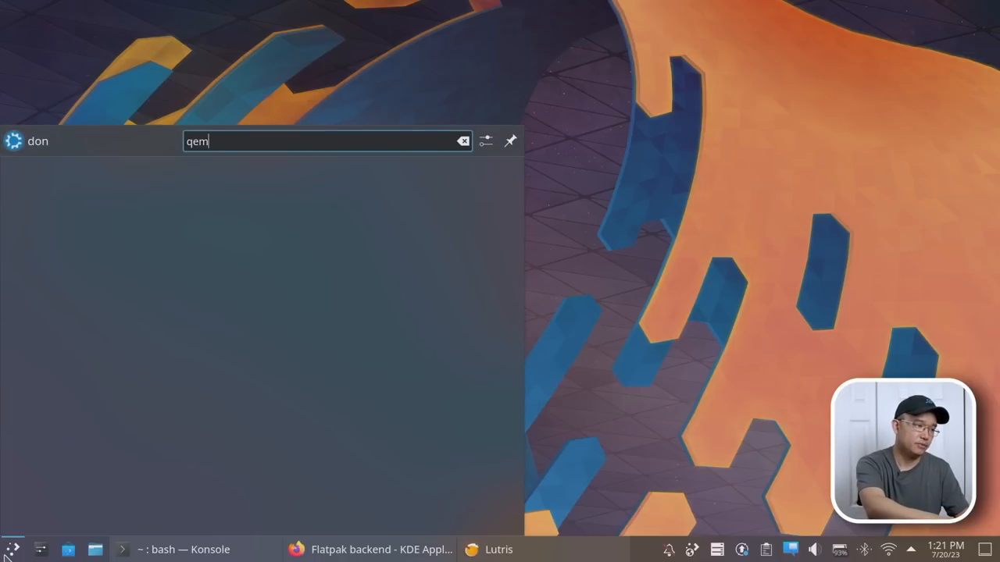
text(quick)
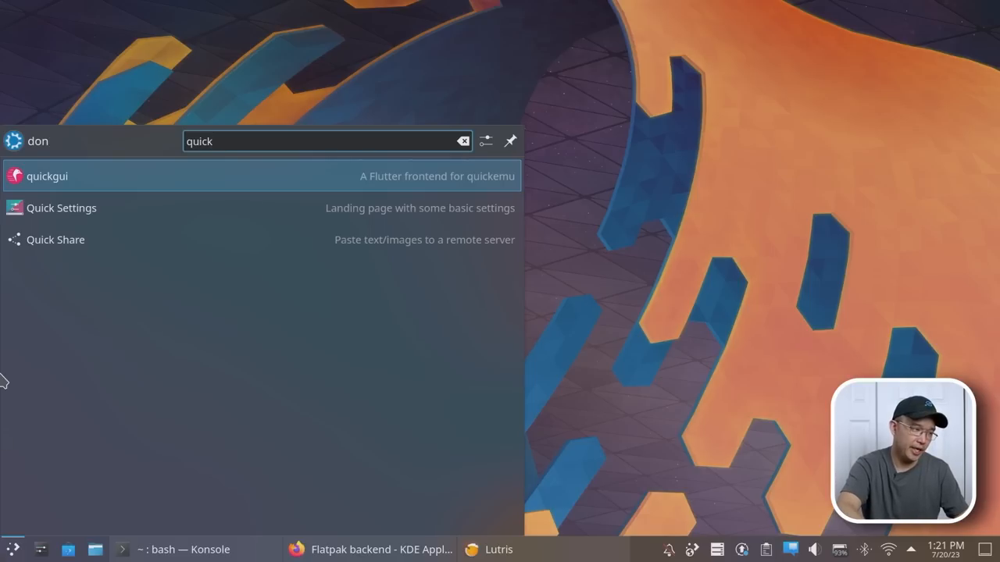
click(46, 175)
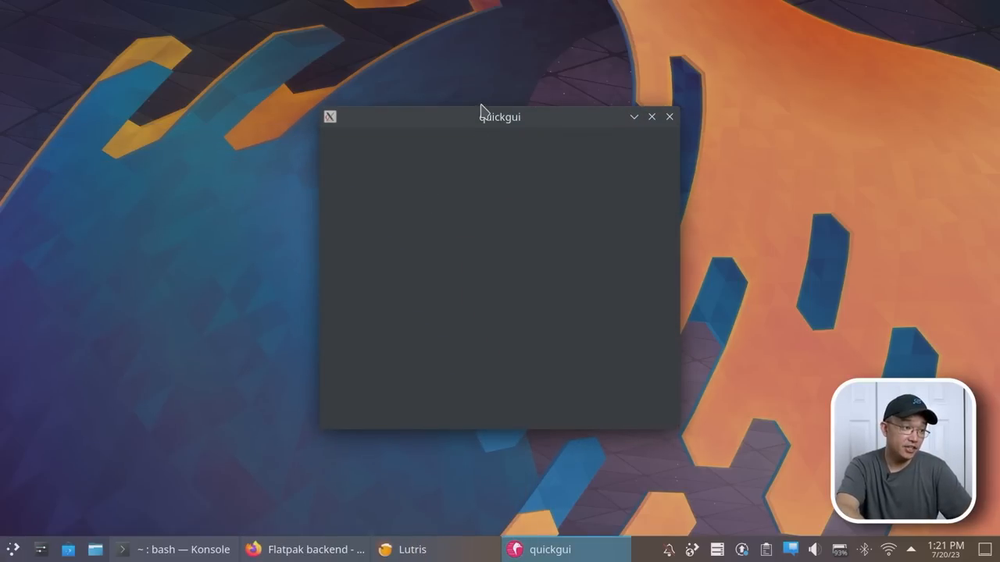
mouse_move(426, 125)
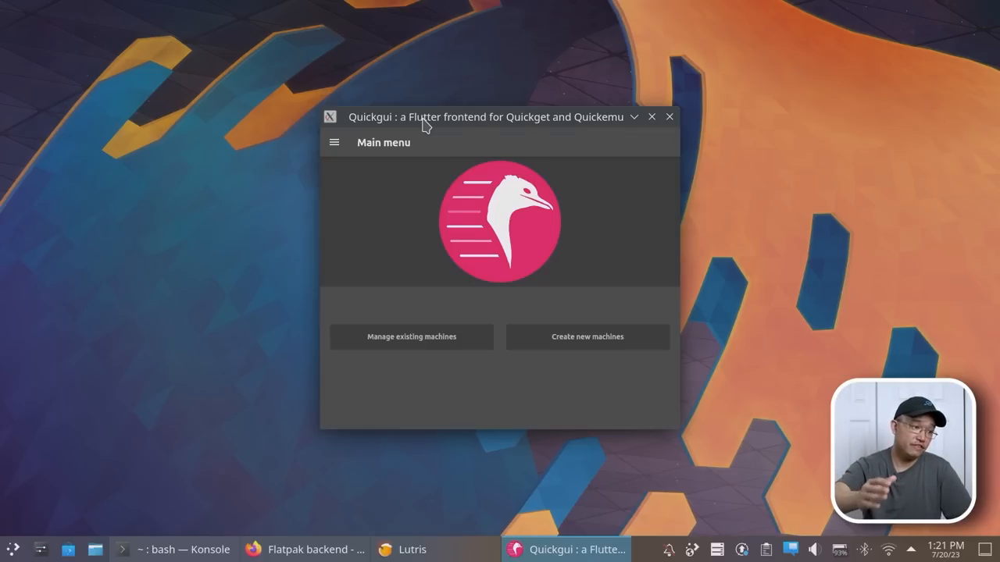
mouse_move(334, 142)
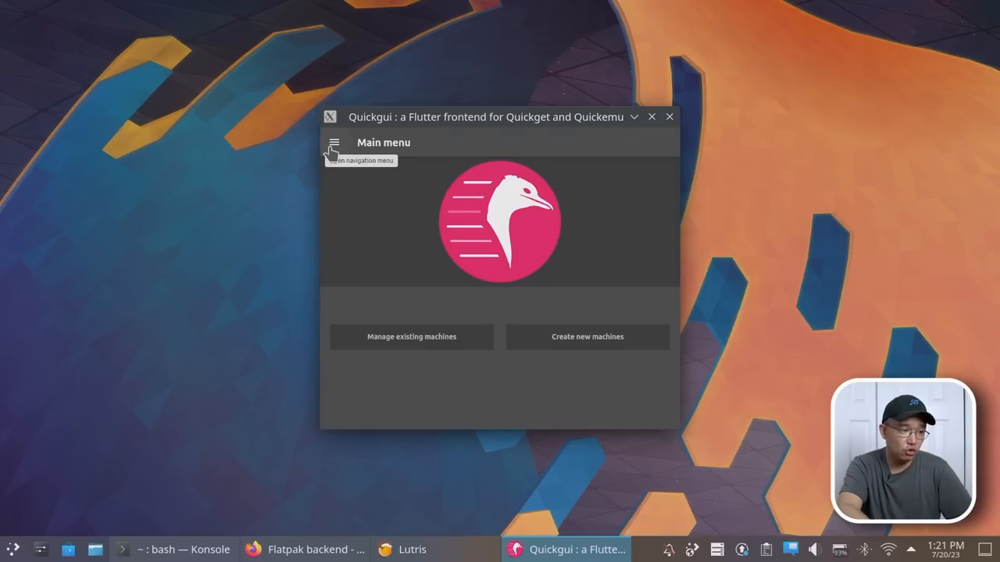
mouse_move(308, 243)
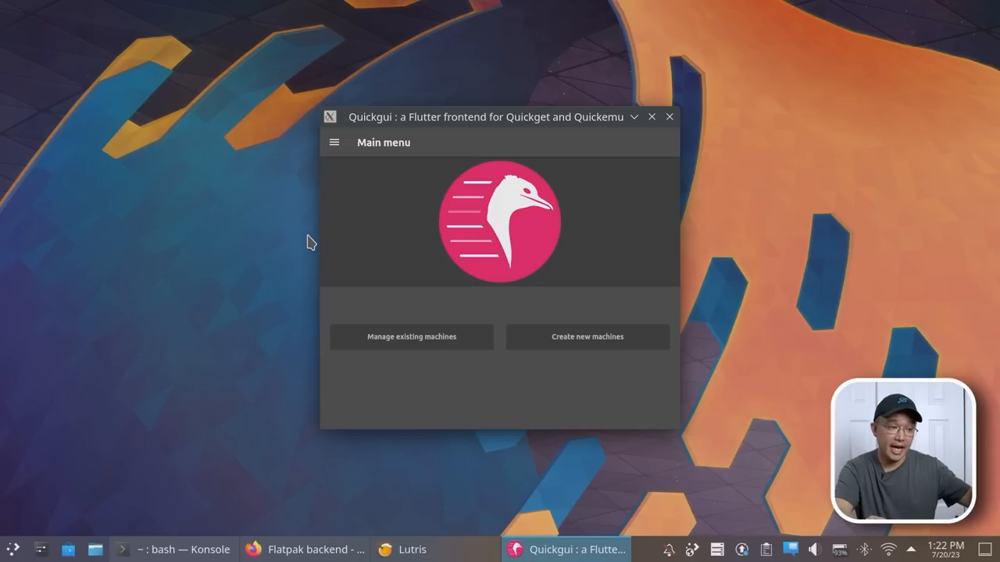
mouse_move(483, 377)
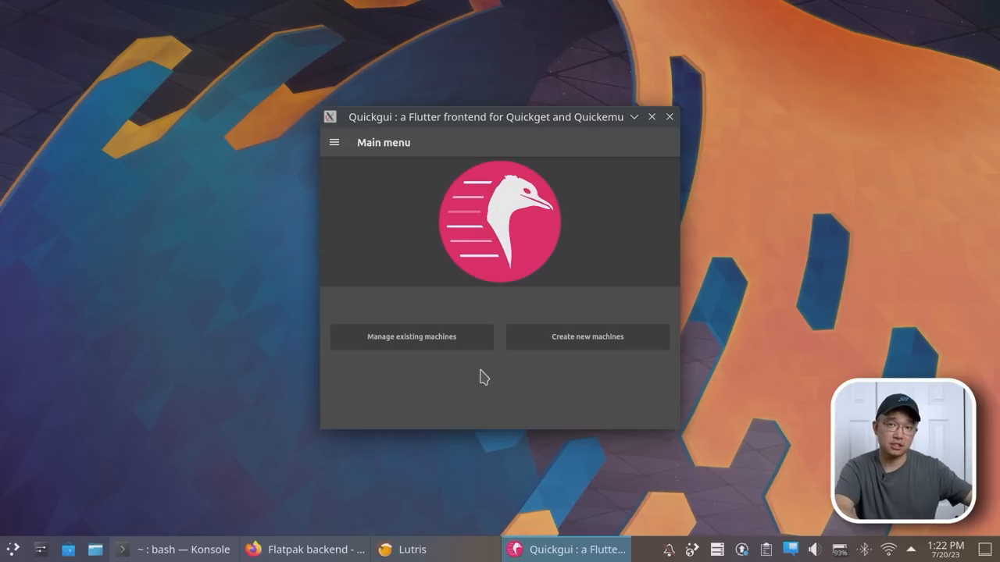